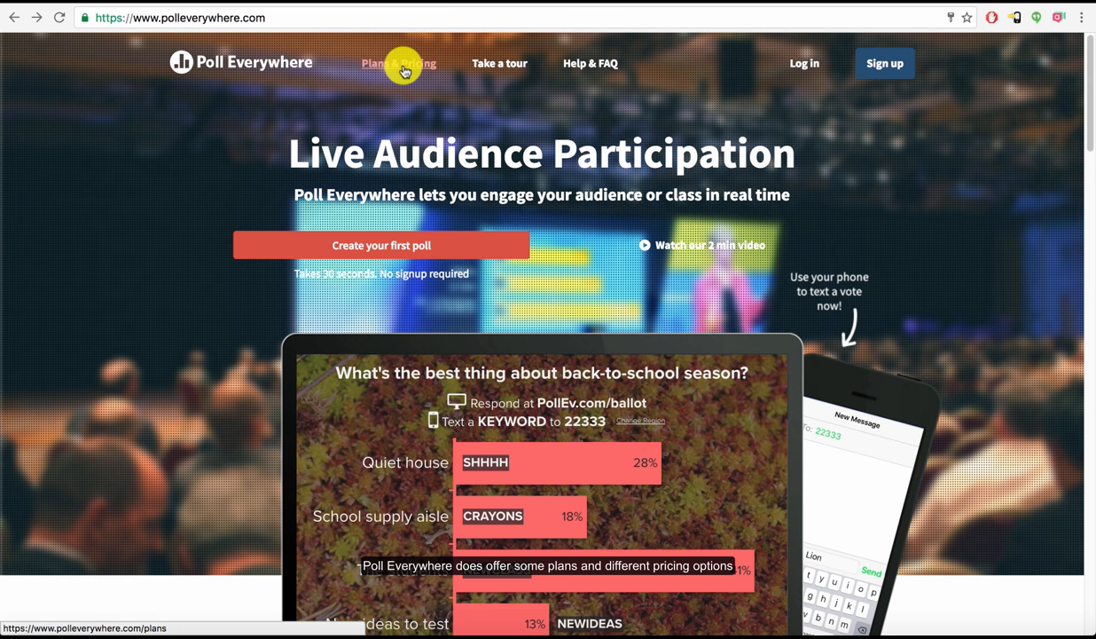
{"action": "mouse_move", "coordinate": [404, 89]}
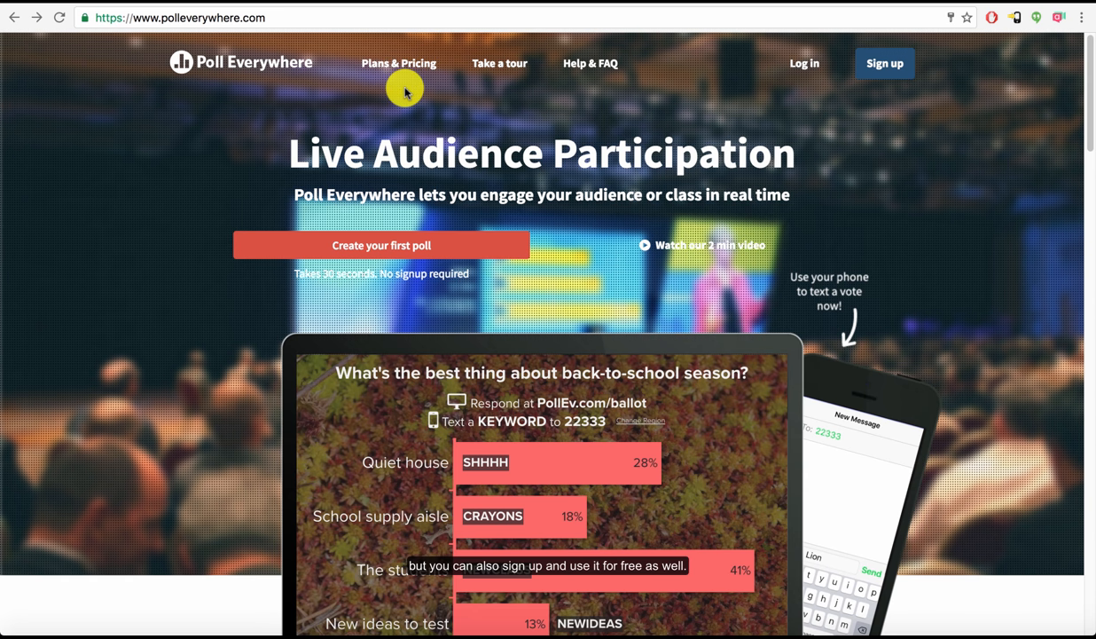
{"action": "mouse_move", "coordinate": [721, 102]}
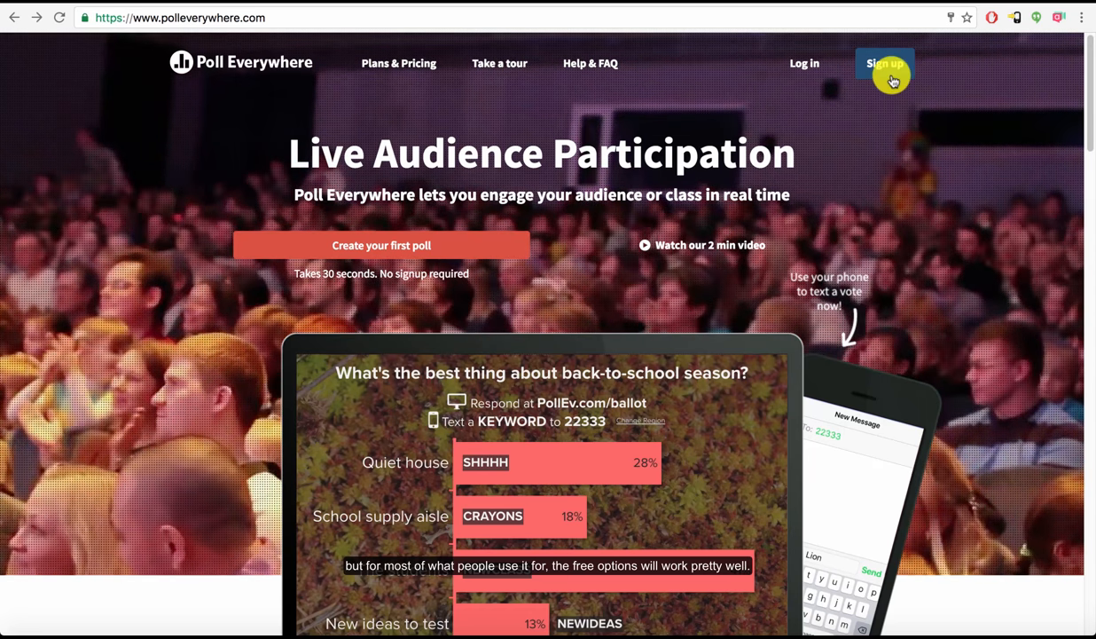
Begin creating a free Poll Everywhere account via Sign up
{"action": "left_click", "coordinate": [884, 63]}
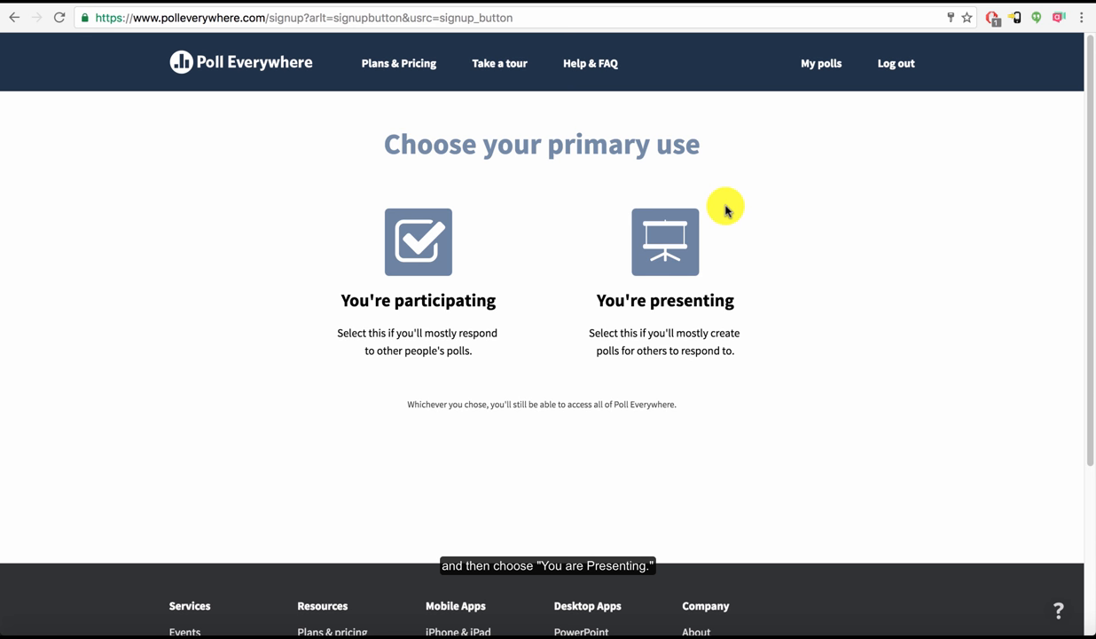
{"action": "mouse_move", "coordinate": [294, 202]}
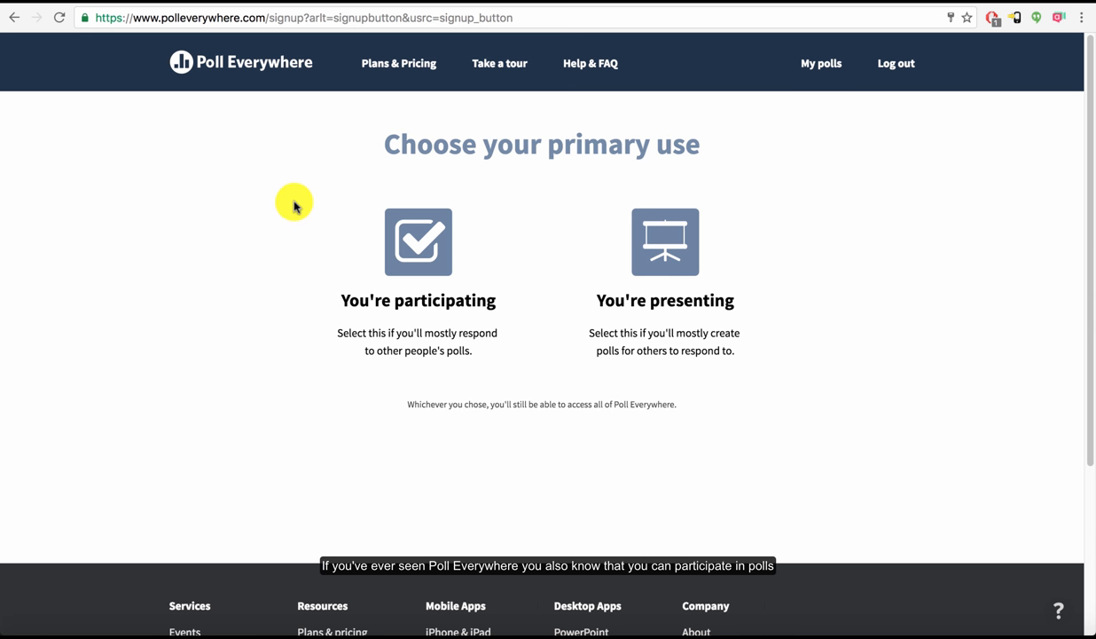
{"action": "mouse_move", "coordinate": [376, 239]}
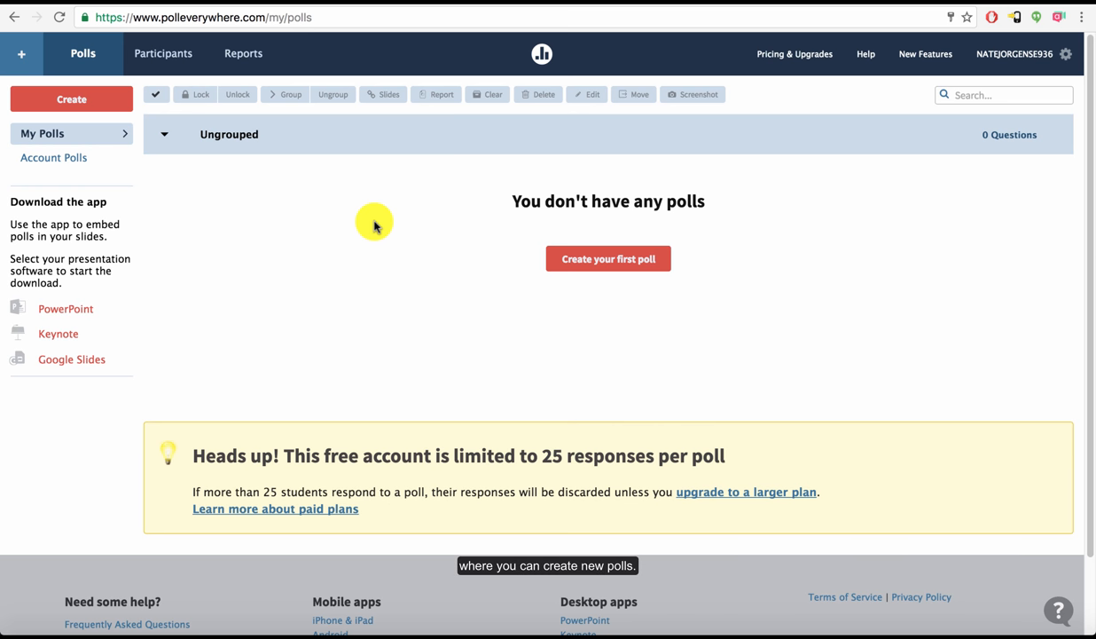
{"action": "mouse_move", "coordinate": [95, 417]}
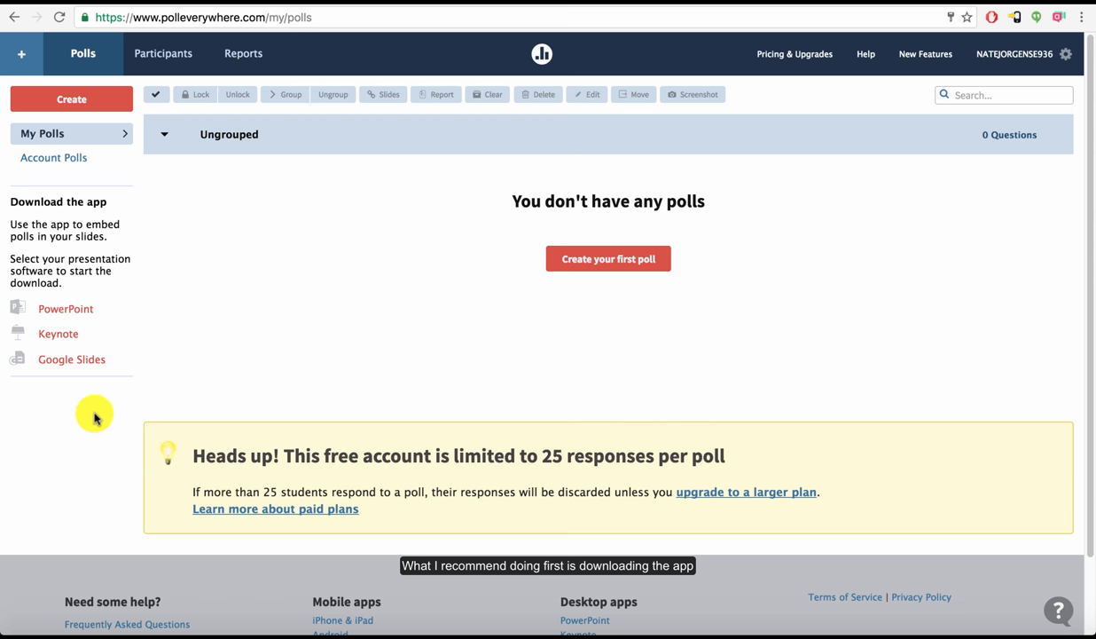
{"action": "mouse_move", "coordinate": [75, 423]}
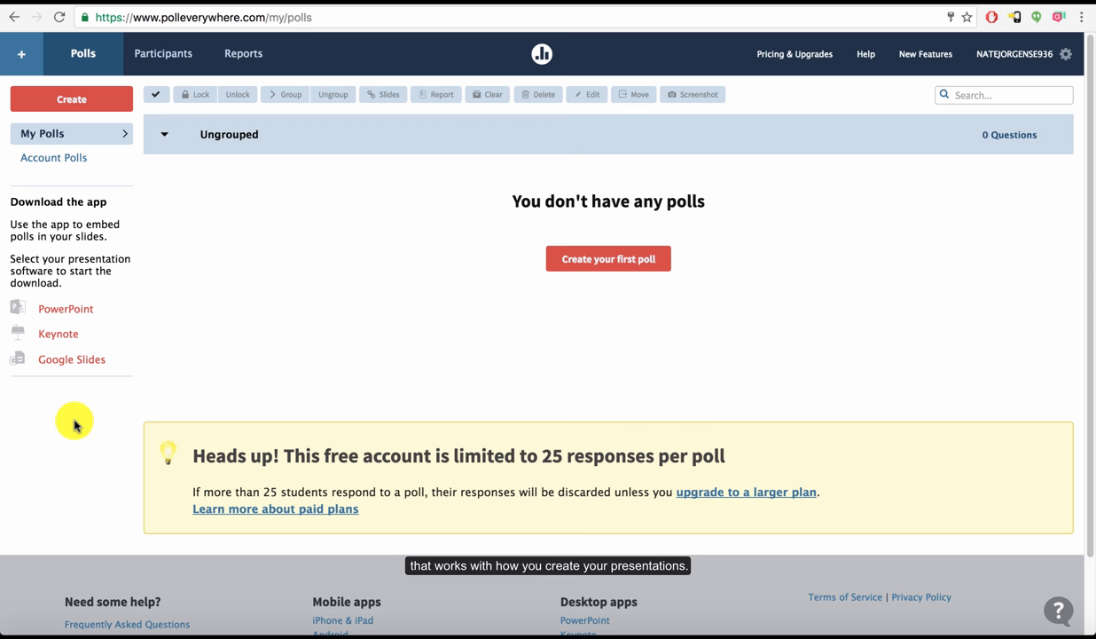
{"action": "mouse_move", "coordinate": [71, 363]}
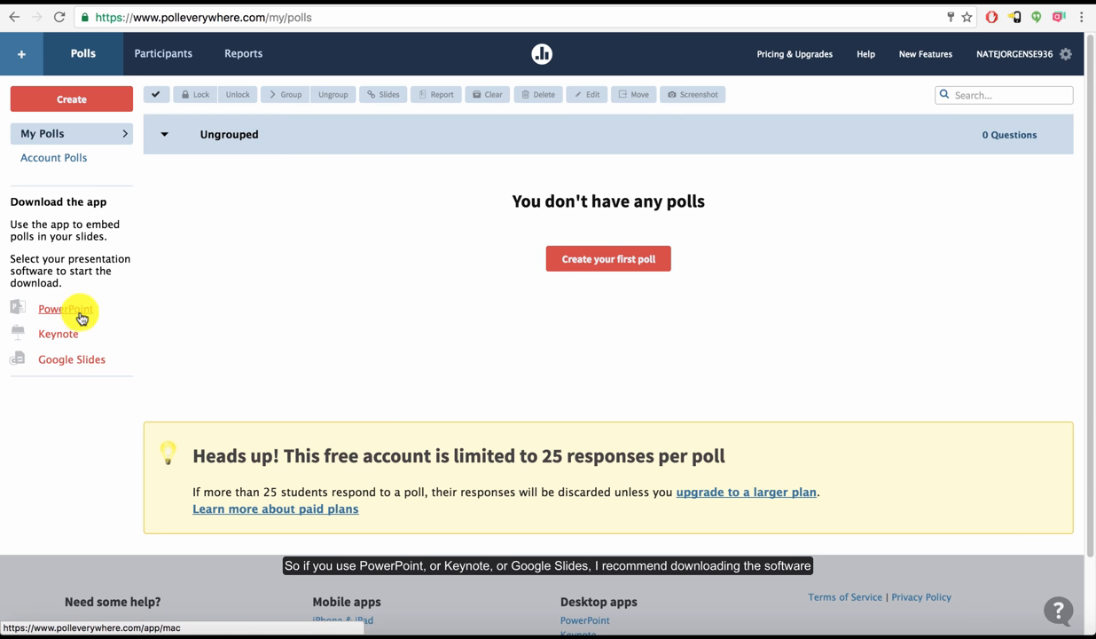
{"action": "mouse_move", "coordinate": [91, 359]}
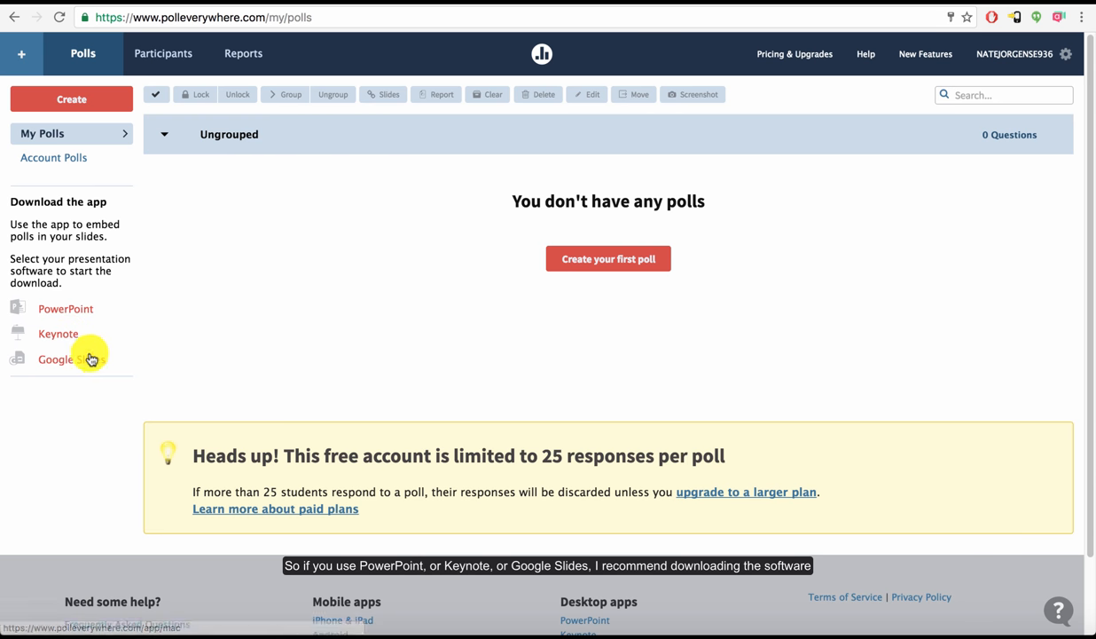
{"action": "mouse_move", "coordinate": [58, 333]}
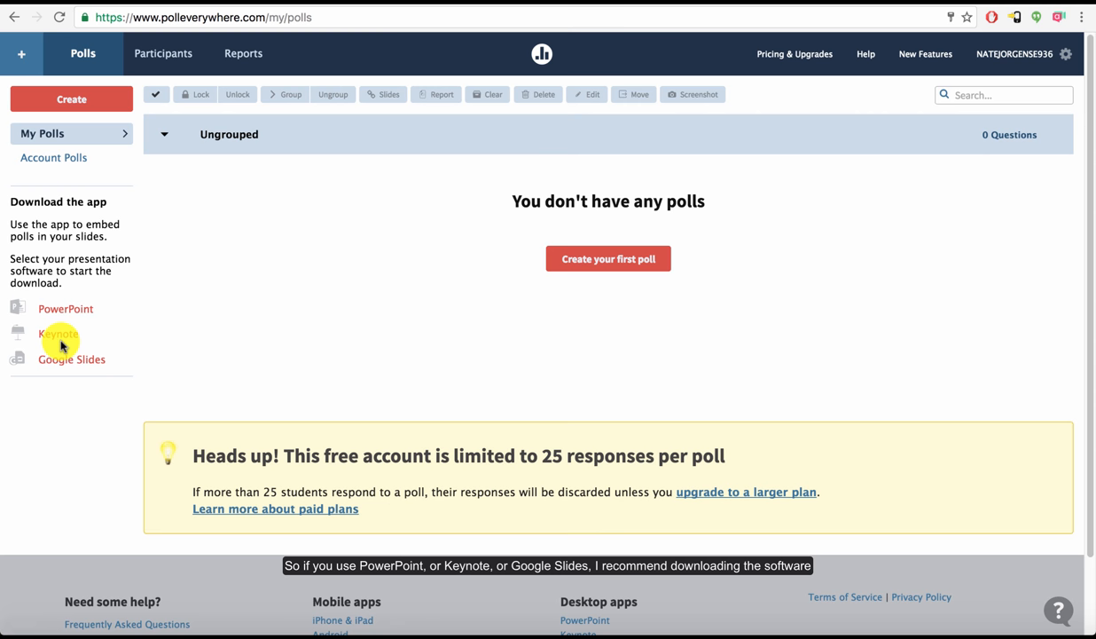
{"action": "mouse_move", "coordinate": [65, 308]}
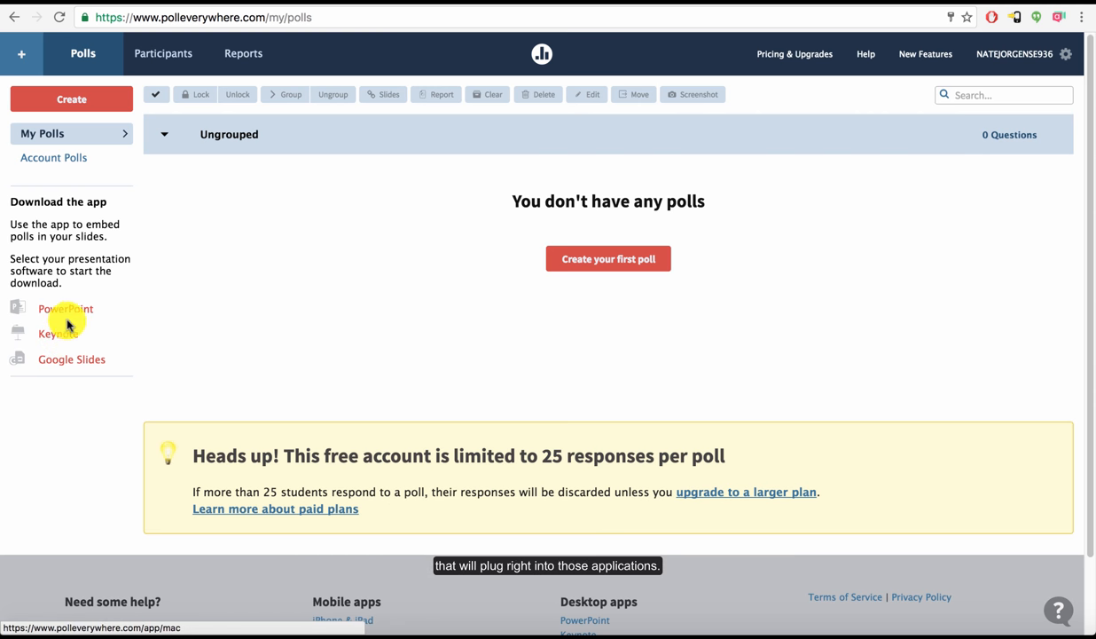
{"action": "mouse_move", "coordinate": [106, 457]}
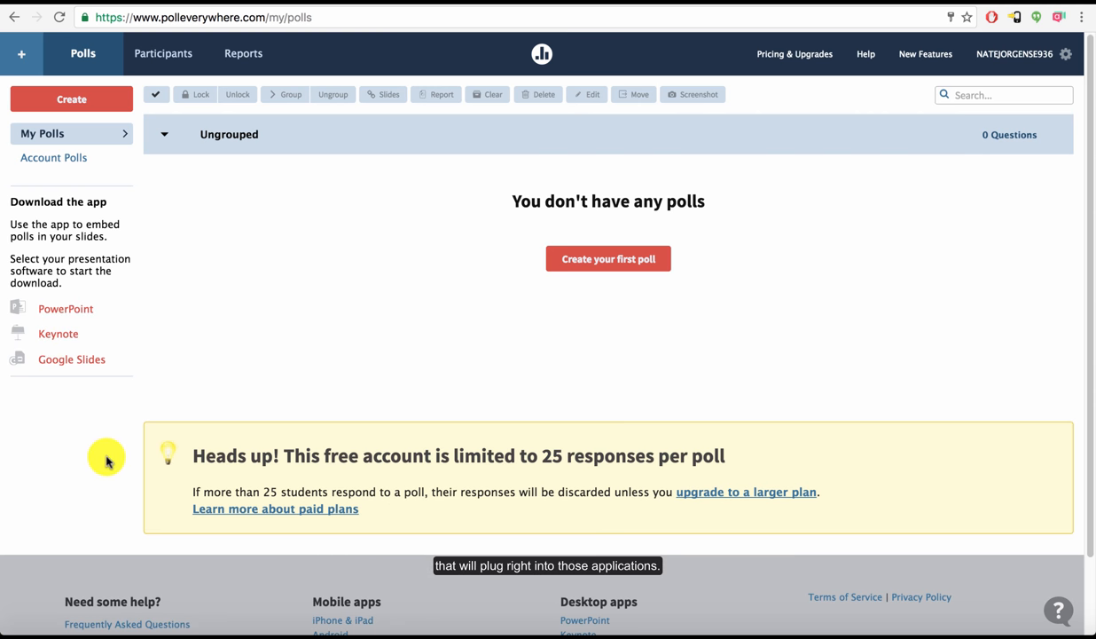
{"action": "scroll", "scroll_direction": "down", "scroll_amount": 3}
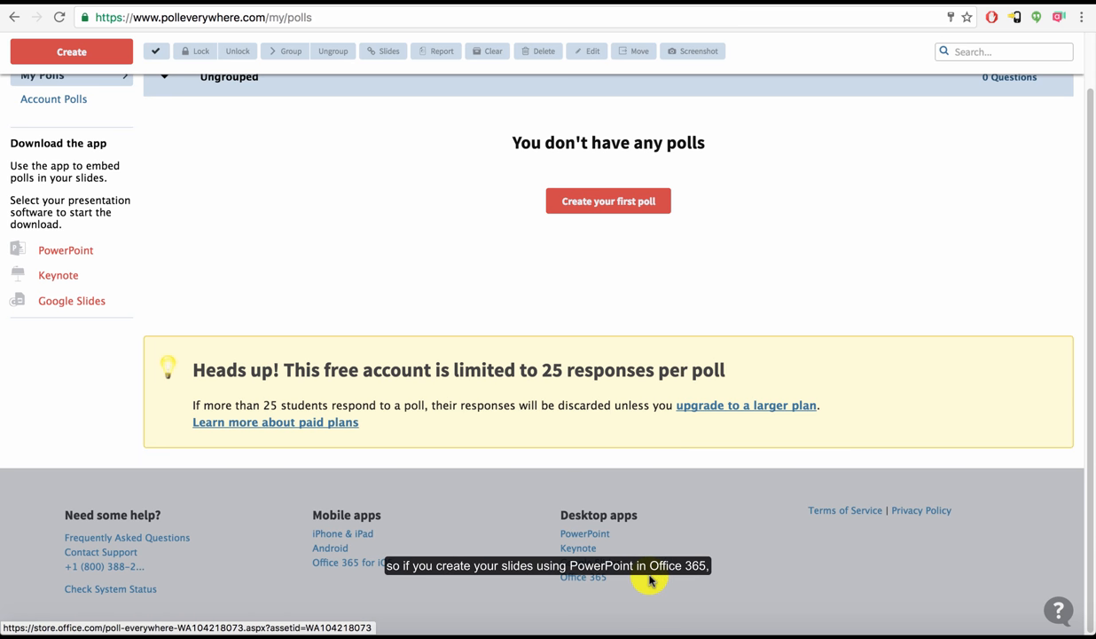
{"action": "mouse_move", "coordinate": [672, 564]}
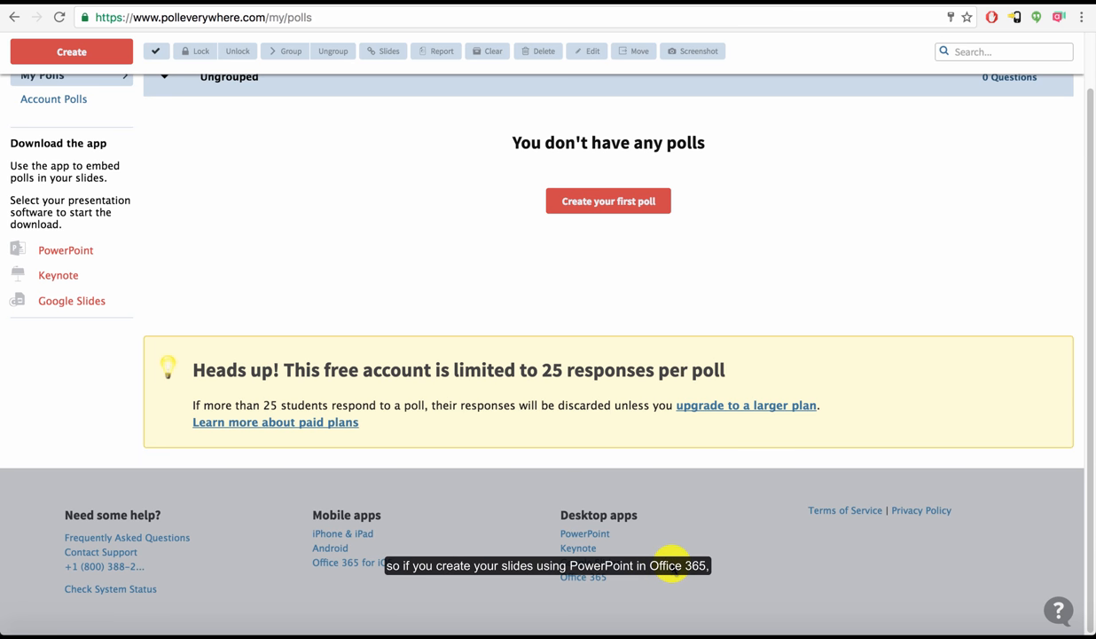
{"action": "mouse_move", "coordinate": [676, 565]}
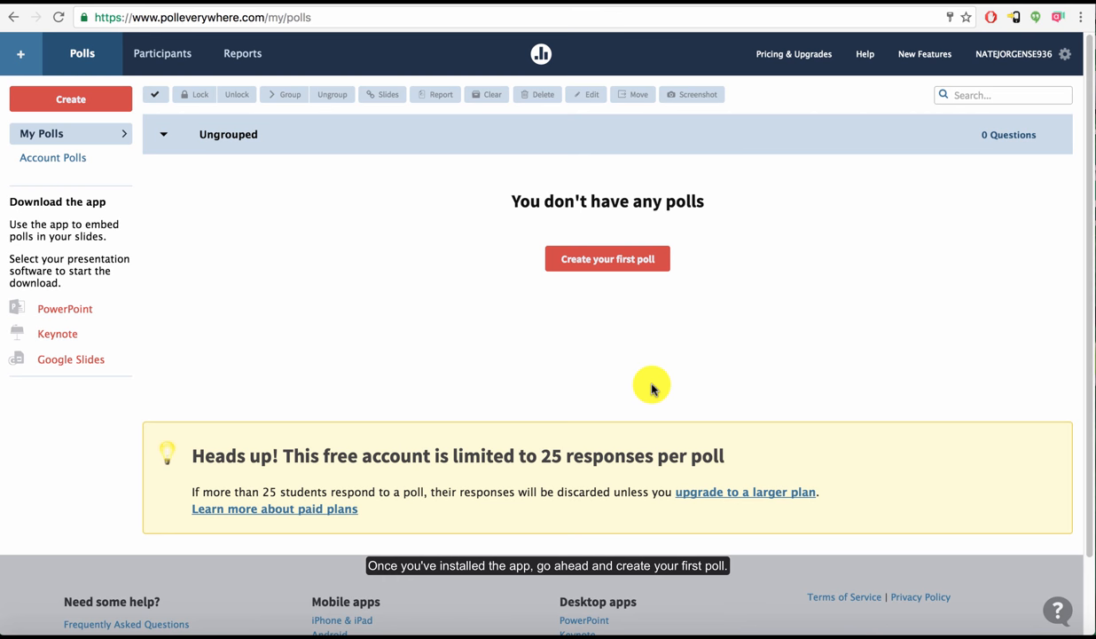
{"action": "mouse_move", "coordinate": [610, 292]}
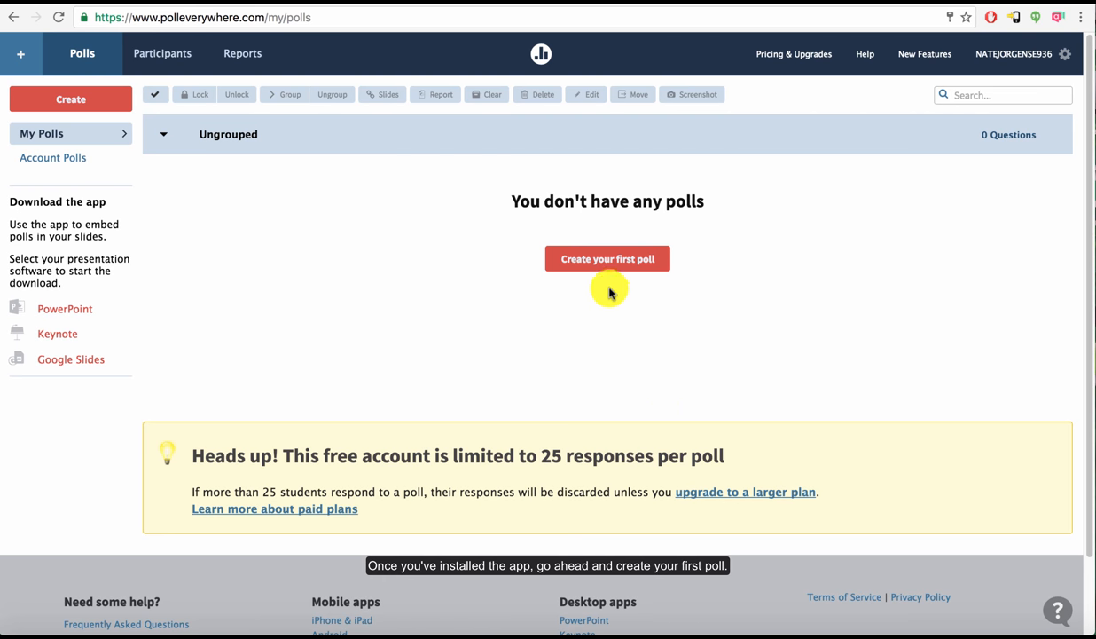
Open the new-poll box via 'Create your first poll'
{"action": "left_click", "coordinate": [607, 258]}
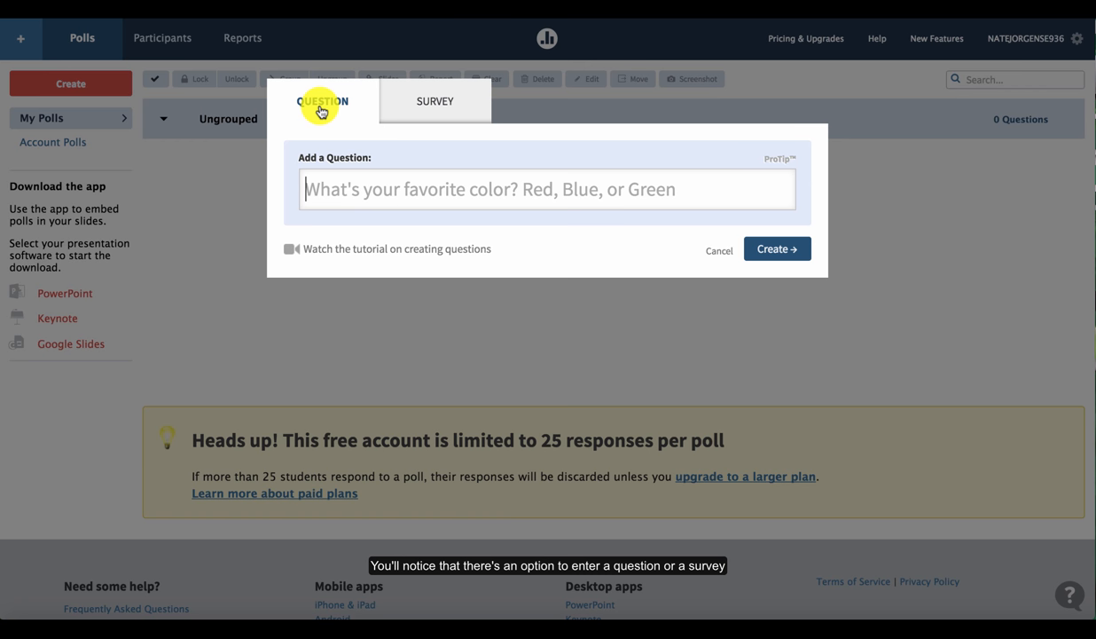
{"action": "mouse_move", "coordinate": [435, 101]}
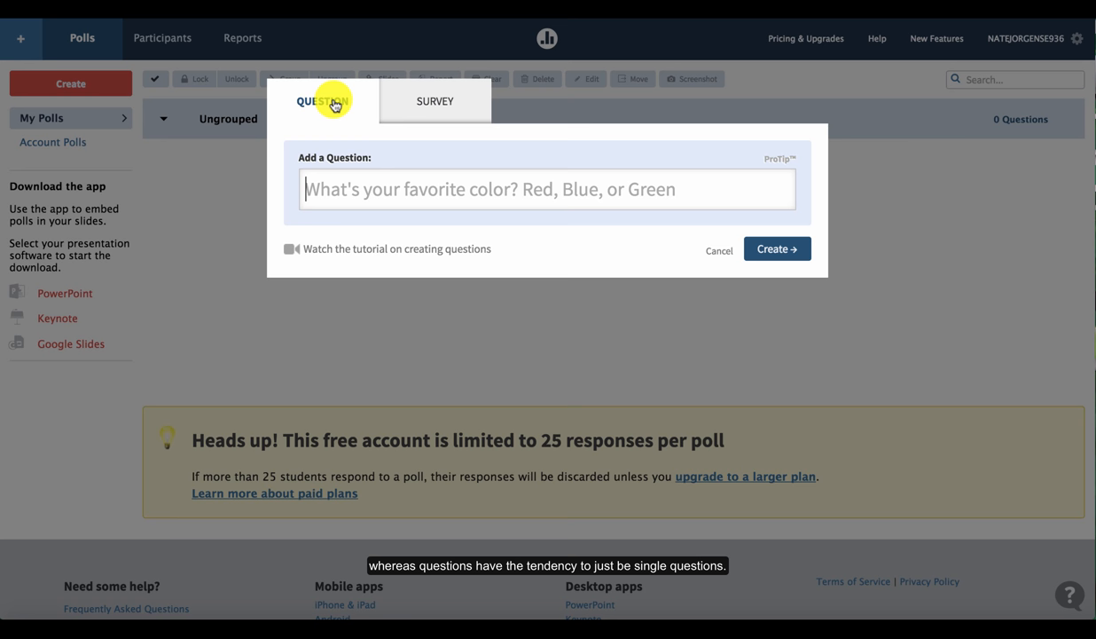
{"action": "mouse_move", "coordinate": [413, 194]}
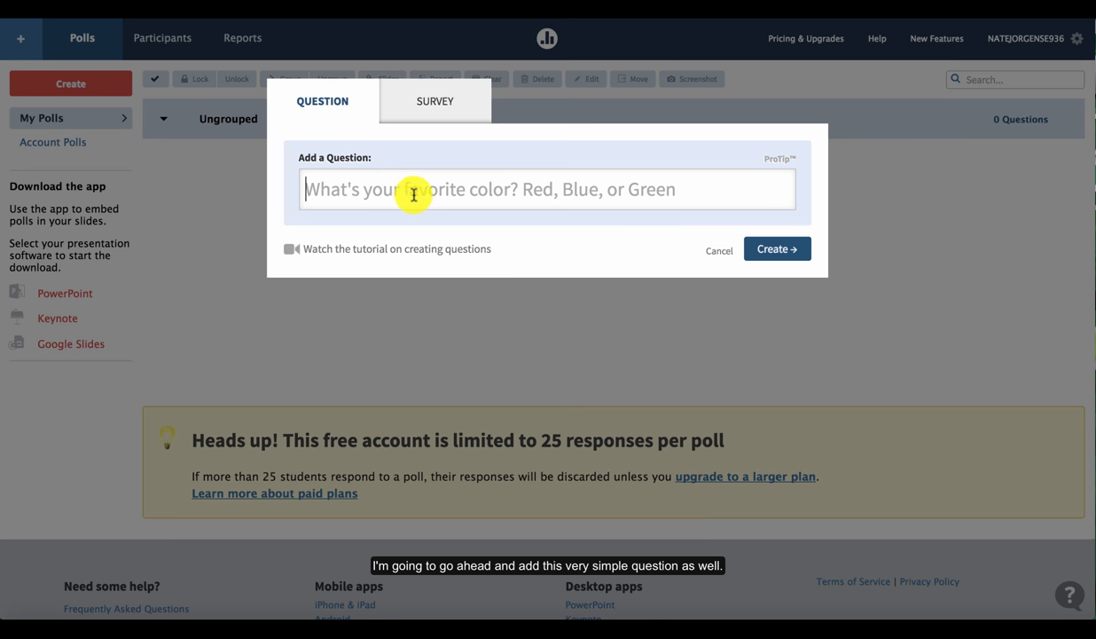
{"action": "mouse_move", "coordinate": [530, 201]}
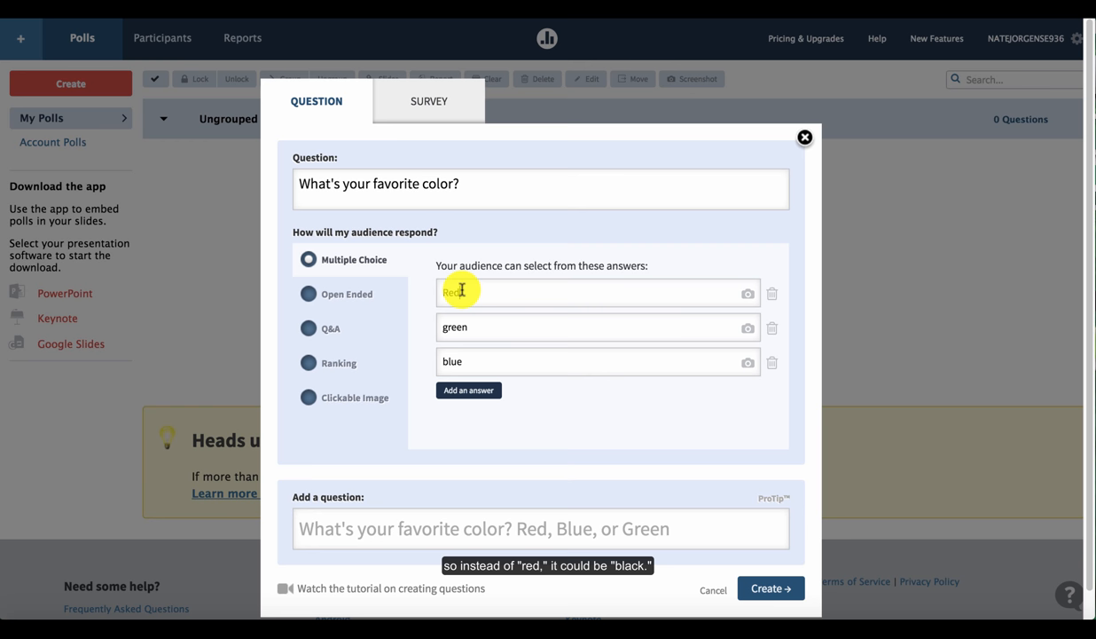
Make 'Black' the first answer choice and create the color poll
{"action": "type", "text": "Black"}
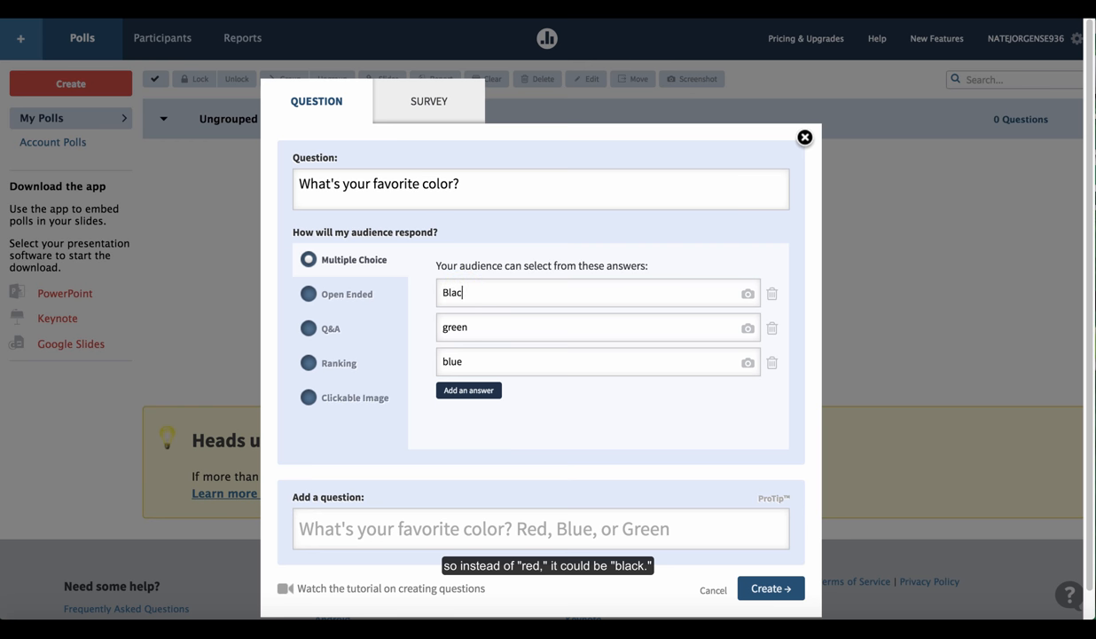
{"action": "type", "text": "k"}
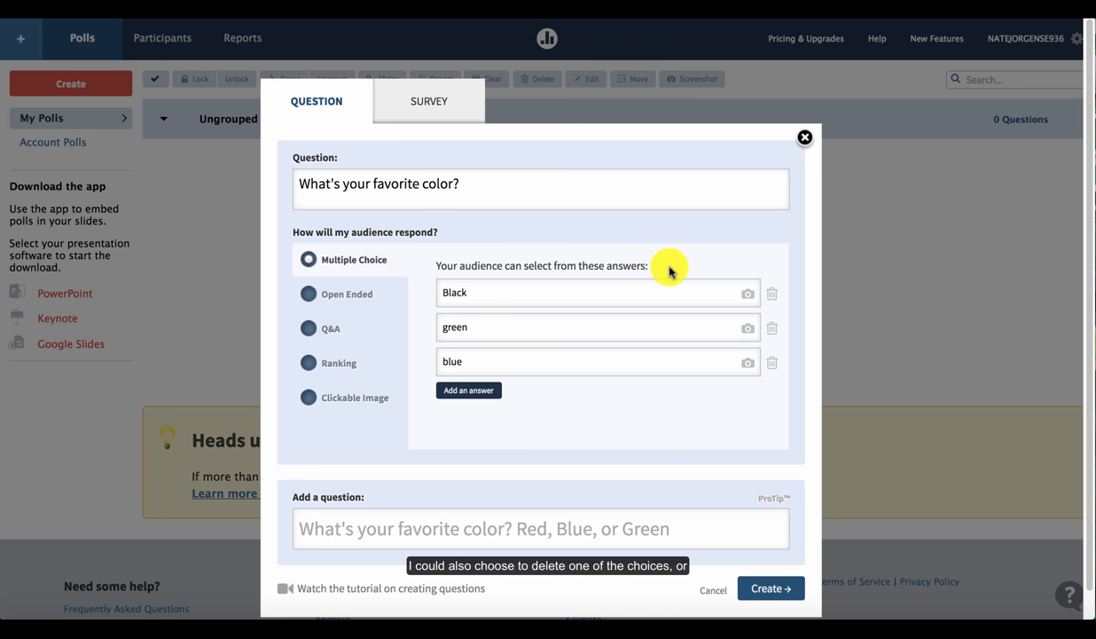
{"action": "mouse_move", "coordinate": [773, 328]}
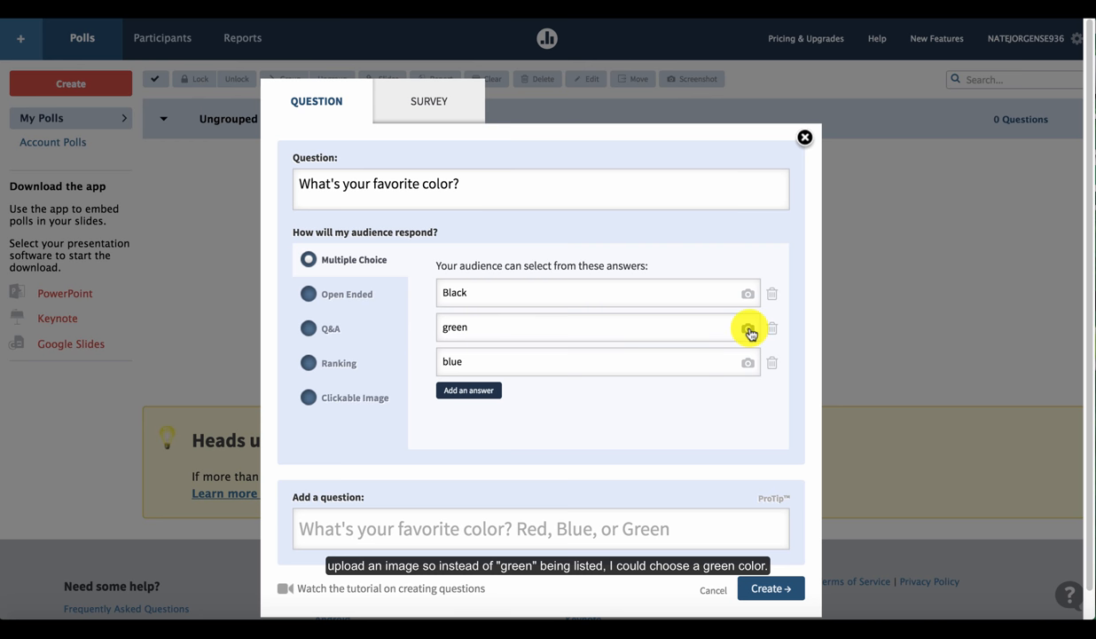
{"action": "mouse_move", "coordinate": [346, 486]}
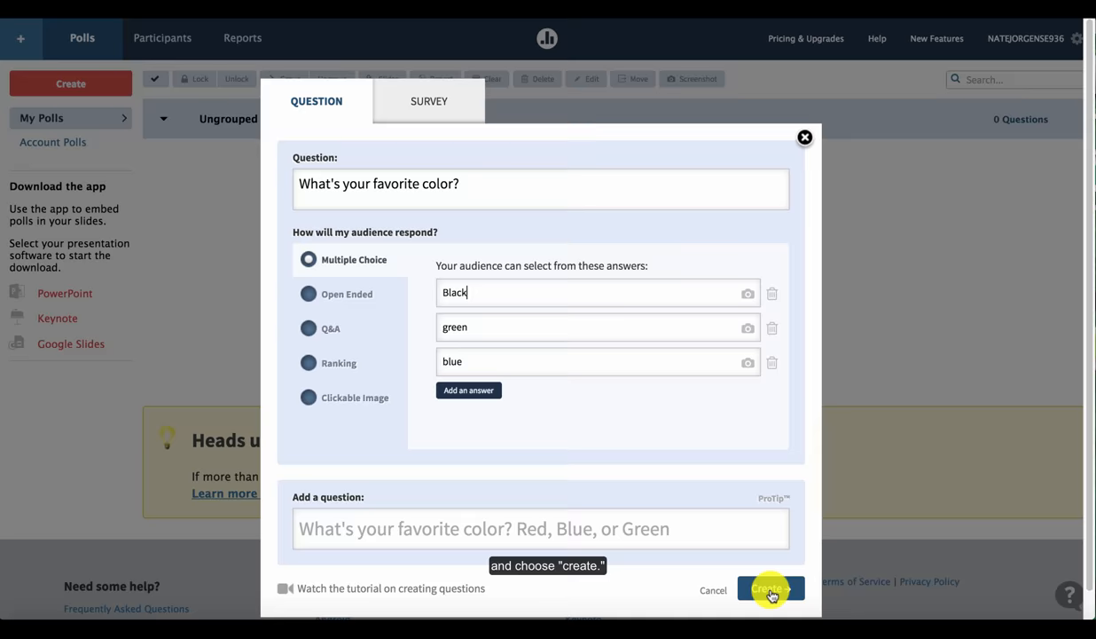
{"action": "left_click", "coordinate": [770, 589]}
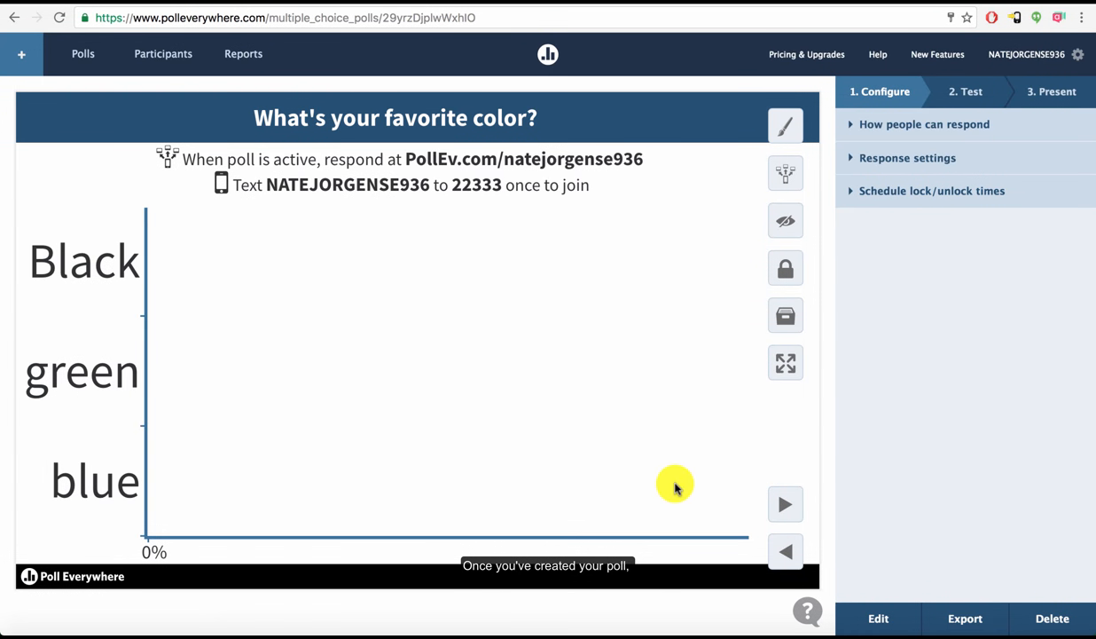
{"action": "mouse_move", "coordinate": [519, 397]}
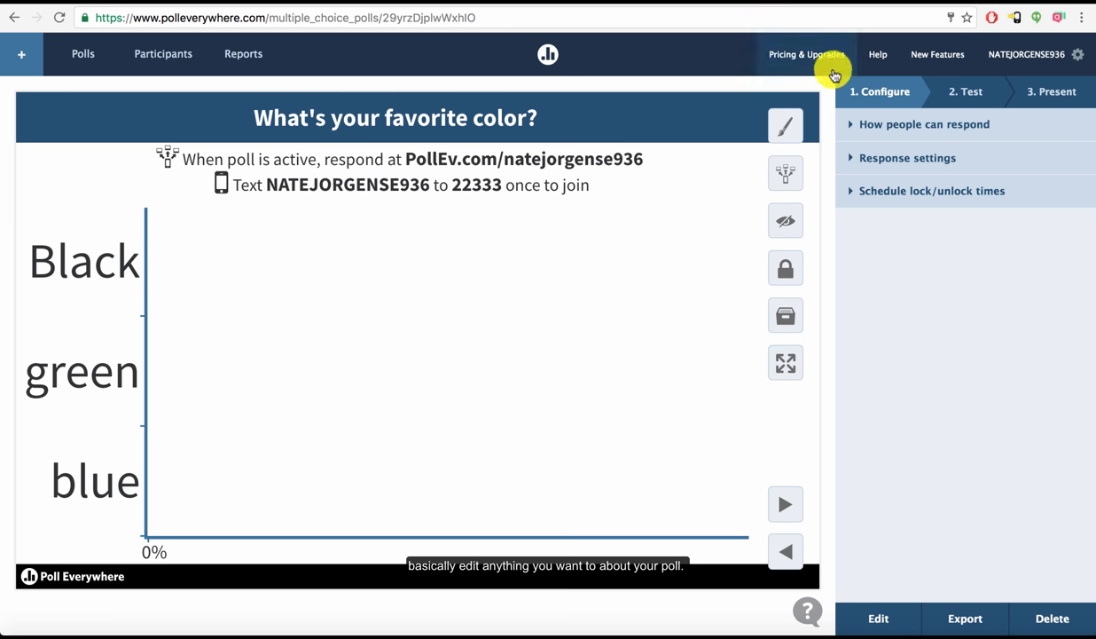
{"action": "left_click", "coordinate": [784, 125]}
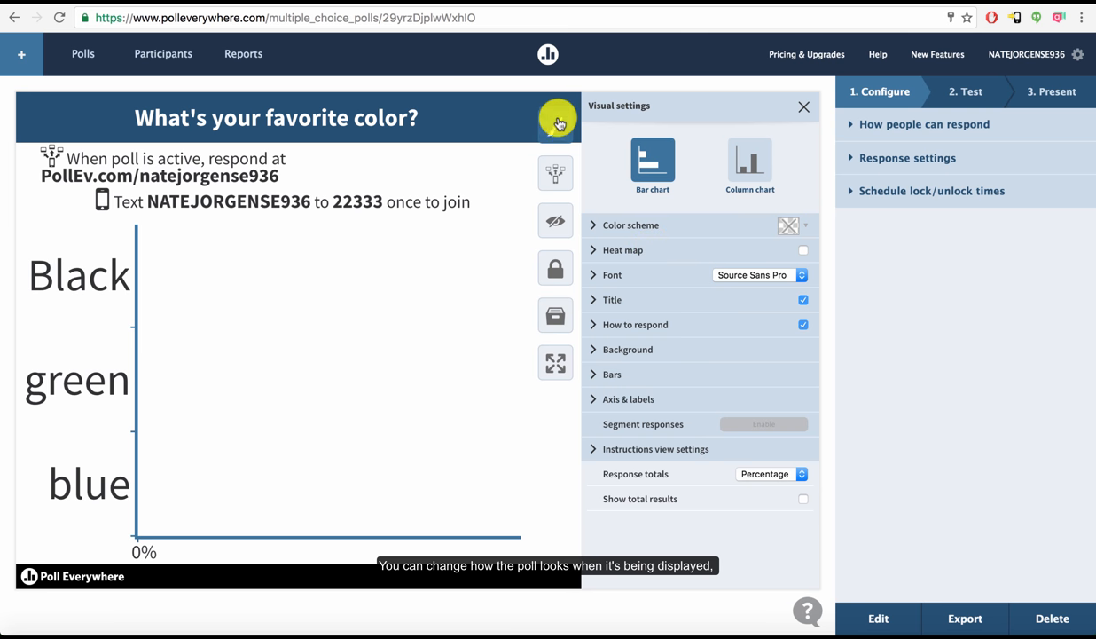
{"action": "left_click", "coordinate": [803, 106]}
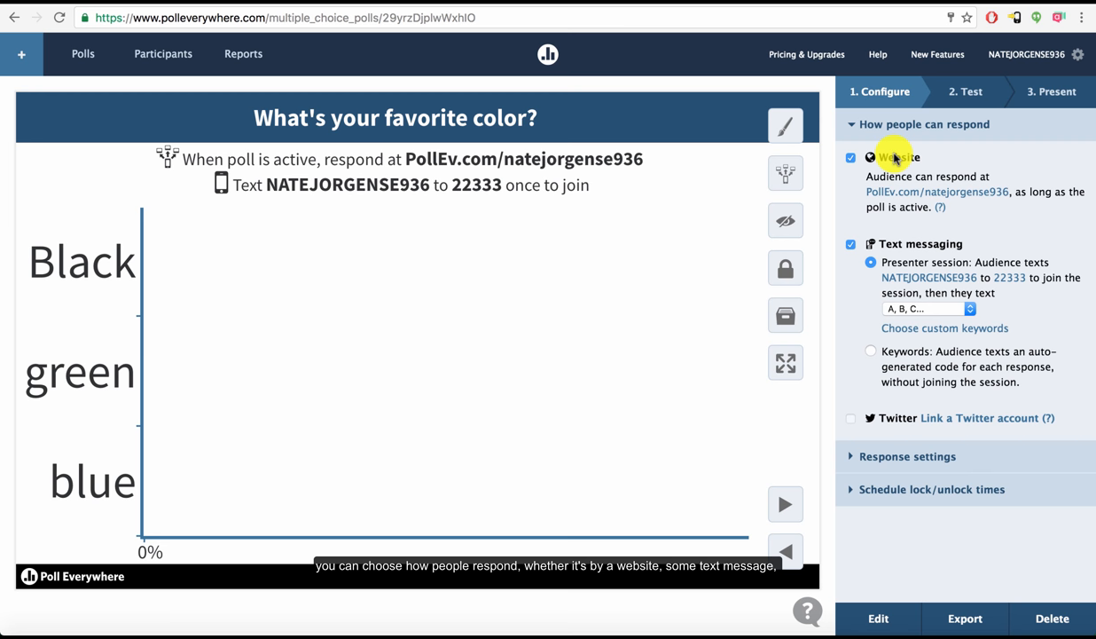
{"action": "mouse_move", "coordinate": [888, 426]}
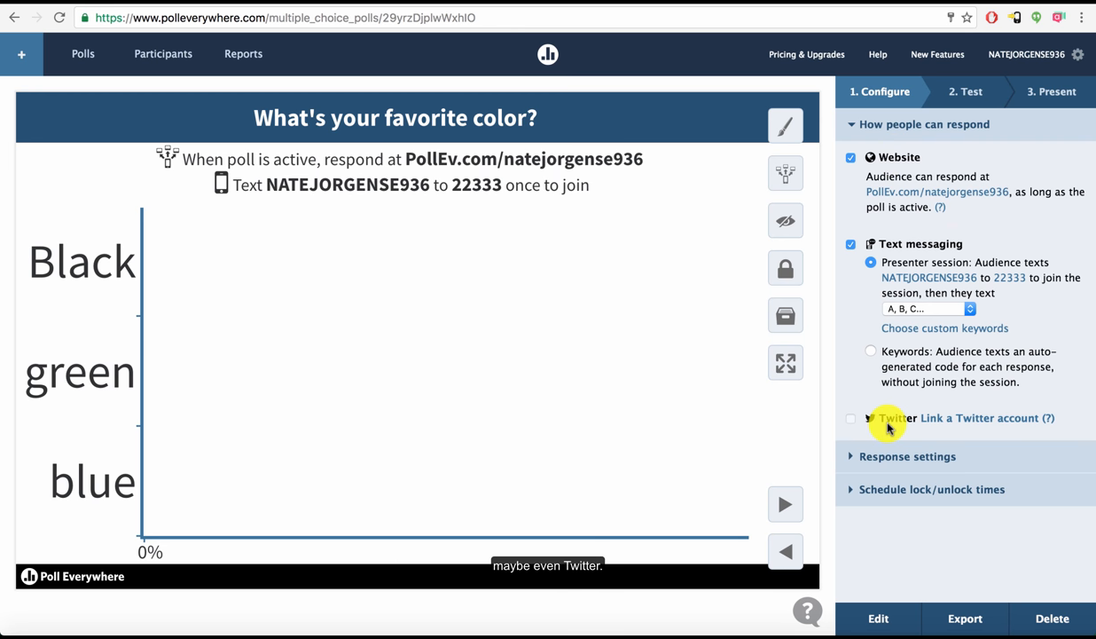
{"action": "left_click", "coordinate": [907, 456]}
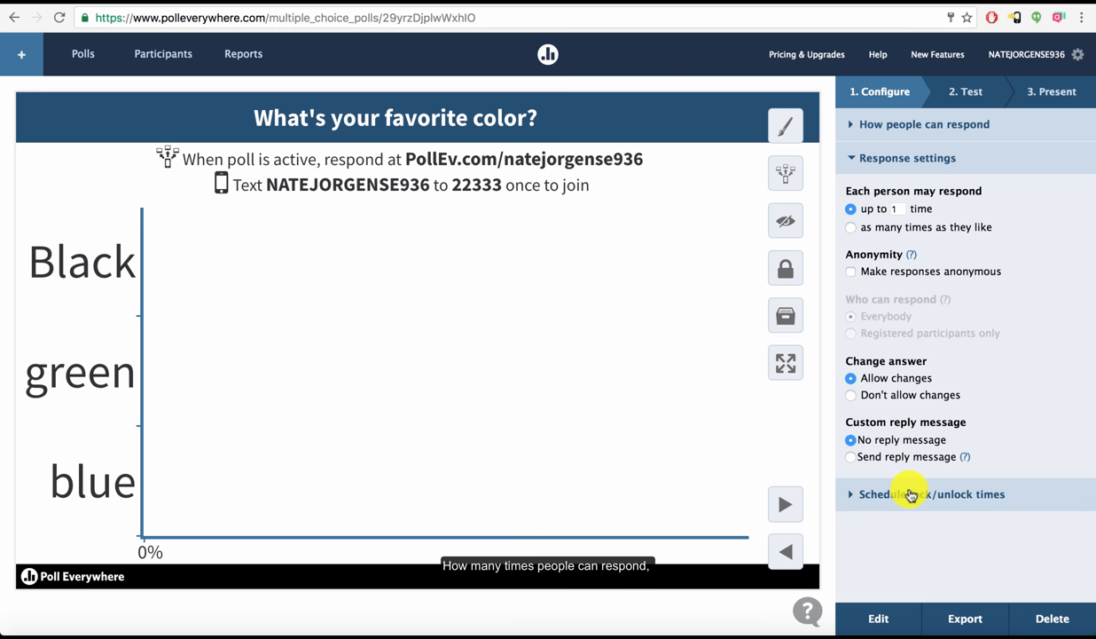
{"action": "left_click", "coordinate": [931, 494]}
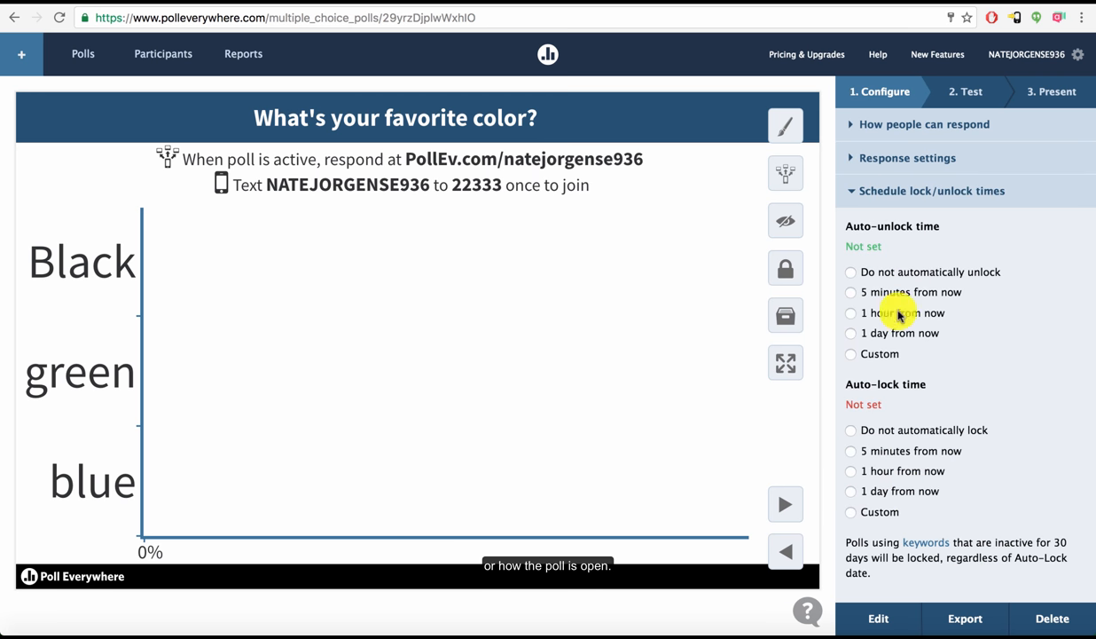
{"action": "left_click", "coordinate": [931, 191]}
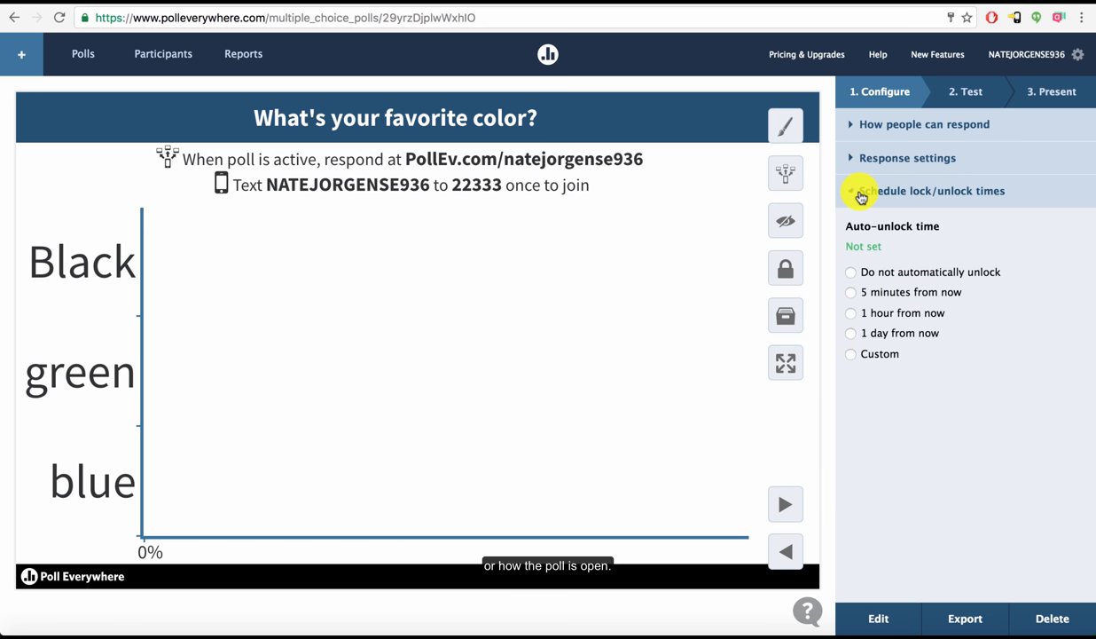
{"action": "left_click", "coordinate": [932, 191]}
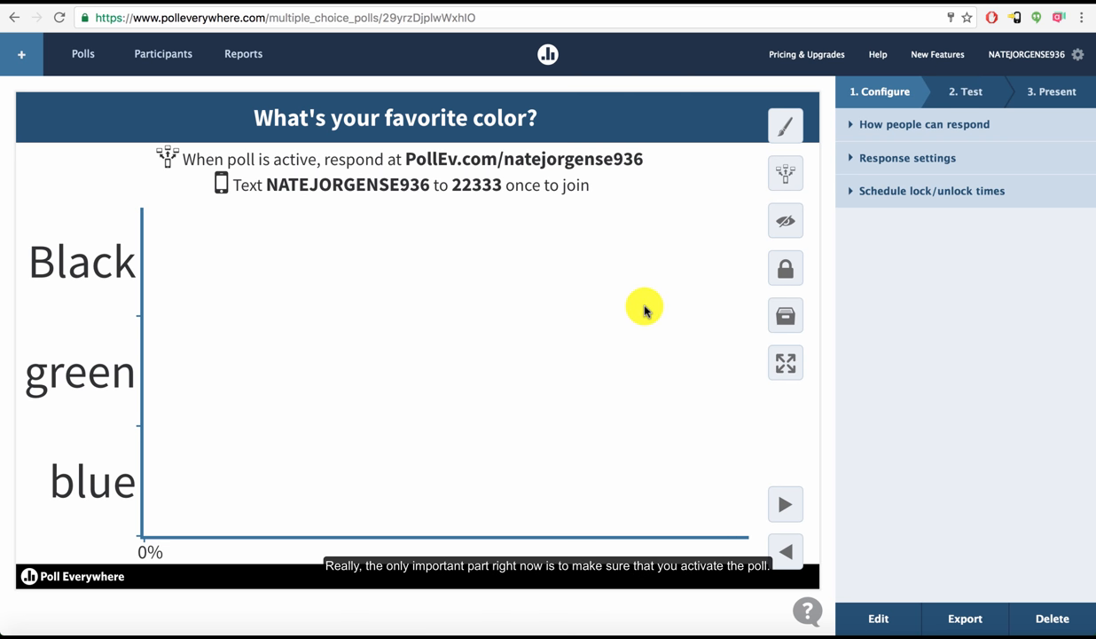
{"action": "mouse_move", "coordinate": [705, 203]}
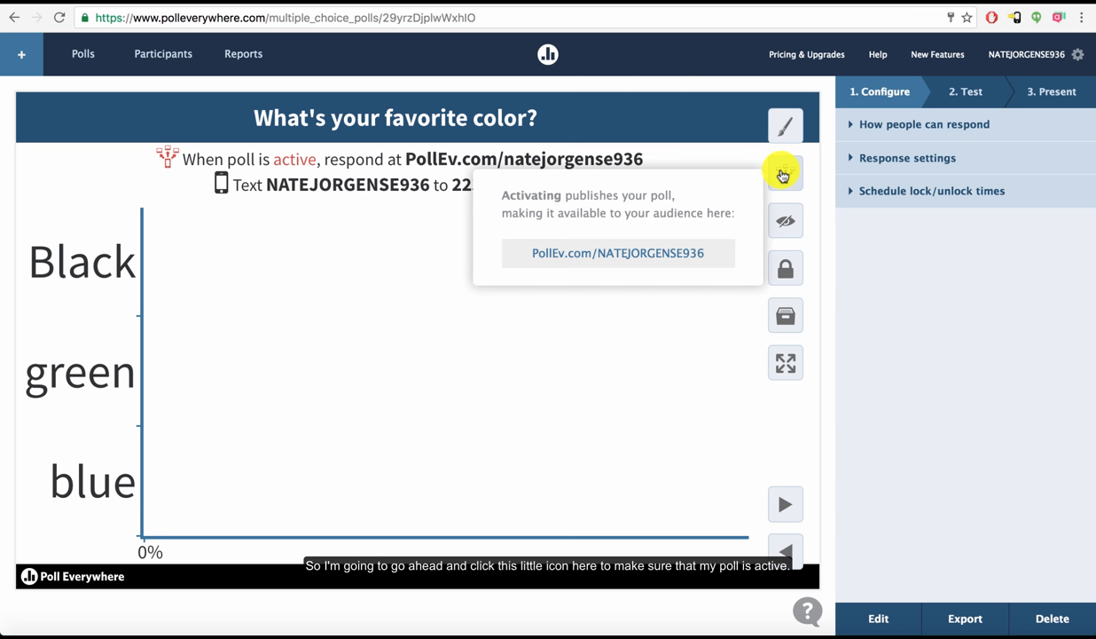
{"action": "mouse_move", "coordinate": [784, 180]}
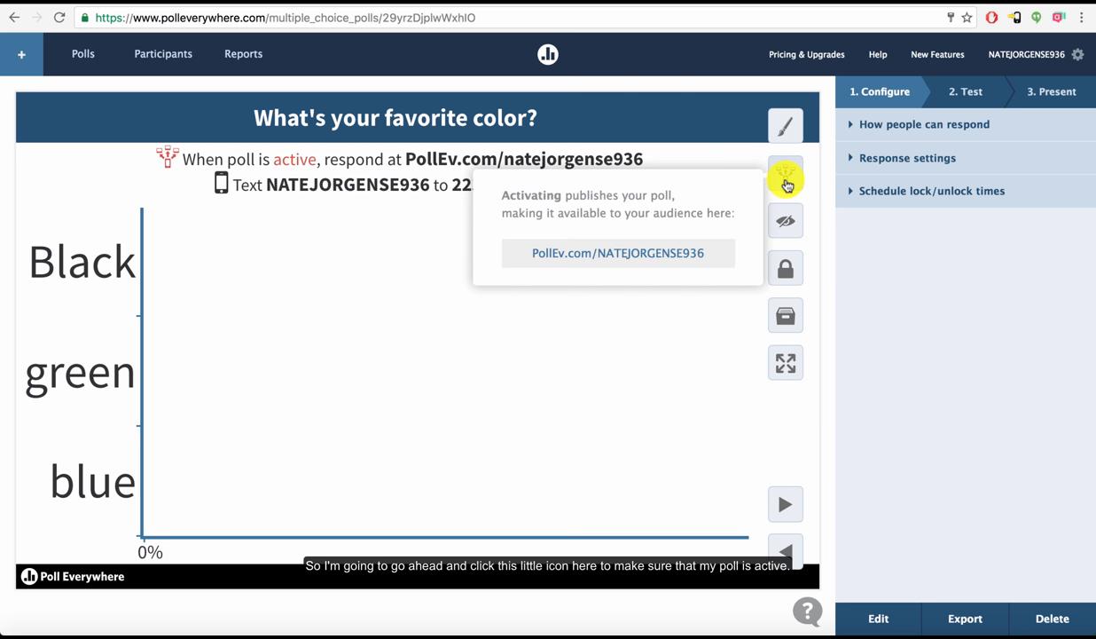
Activate the 'What's your favorite color?' poll for audience responses
{"action": "left_click", "coordinate": [785, 174]}
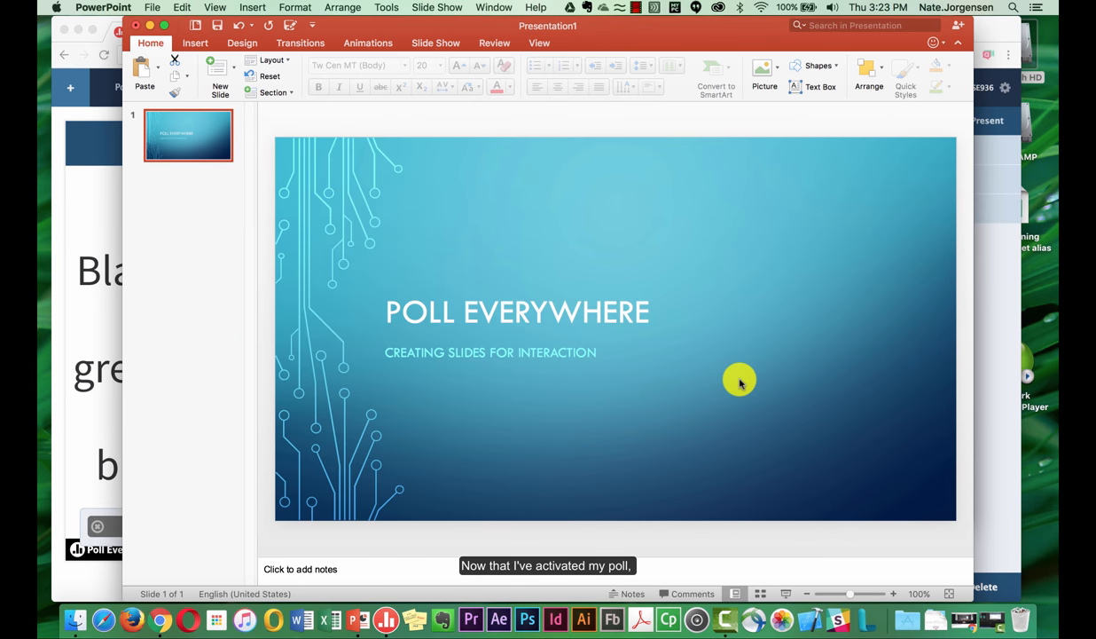
{"action": "mouse_move", "coordinate": [741, 379]}
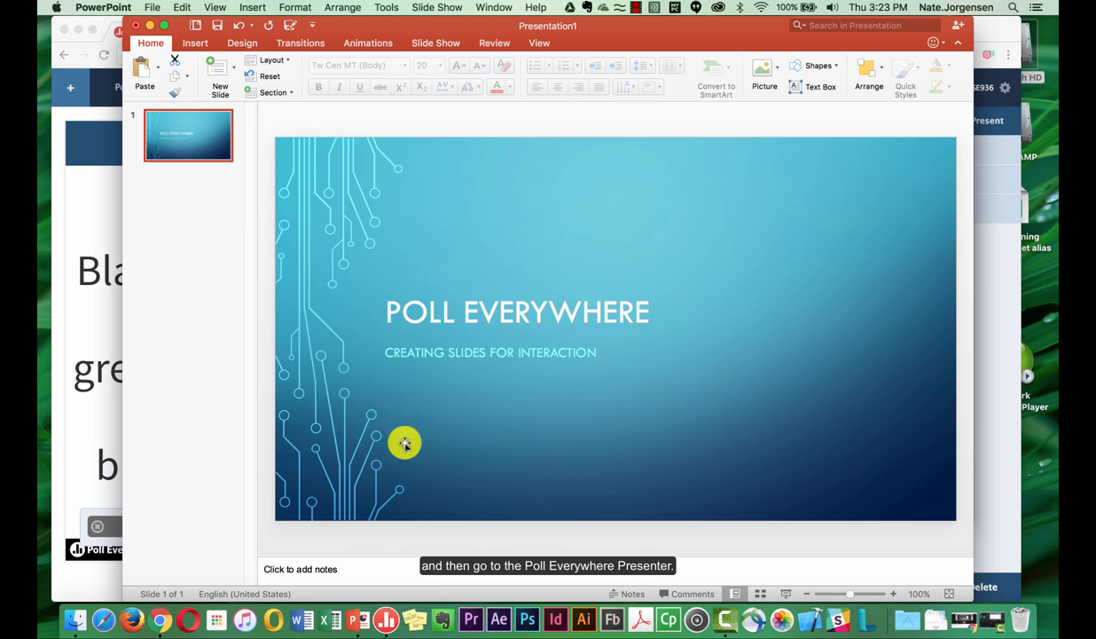
{"action": "mouse_move", "coordinate": [385, 619]}
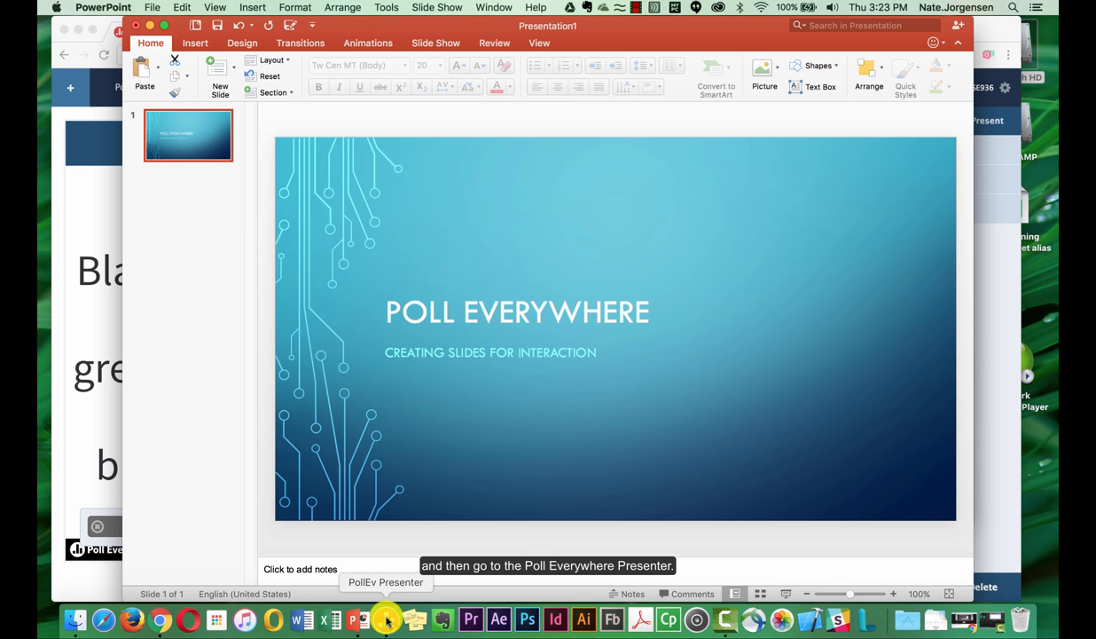
Insert the favorite color poll into PowerPoint with PollEv Presenter
{"action": "left_click", "coordinate": [385, 618]}
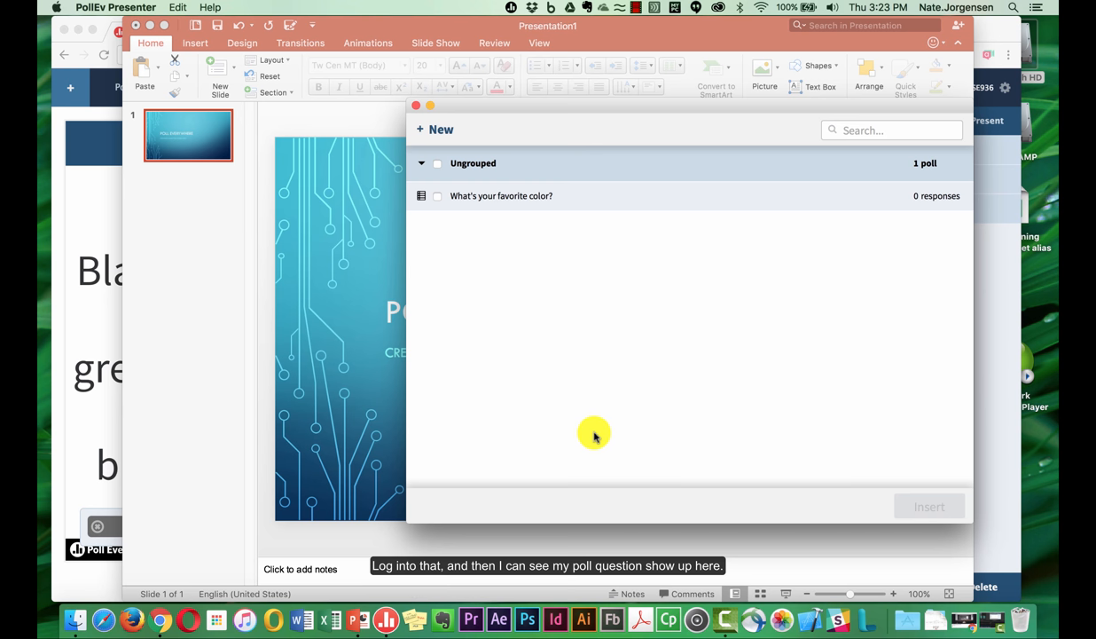
{"action": "mouse_move", "coordinate": [501, 196]}
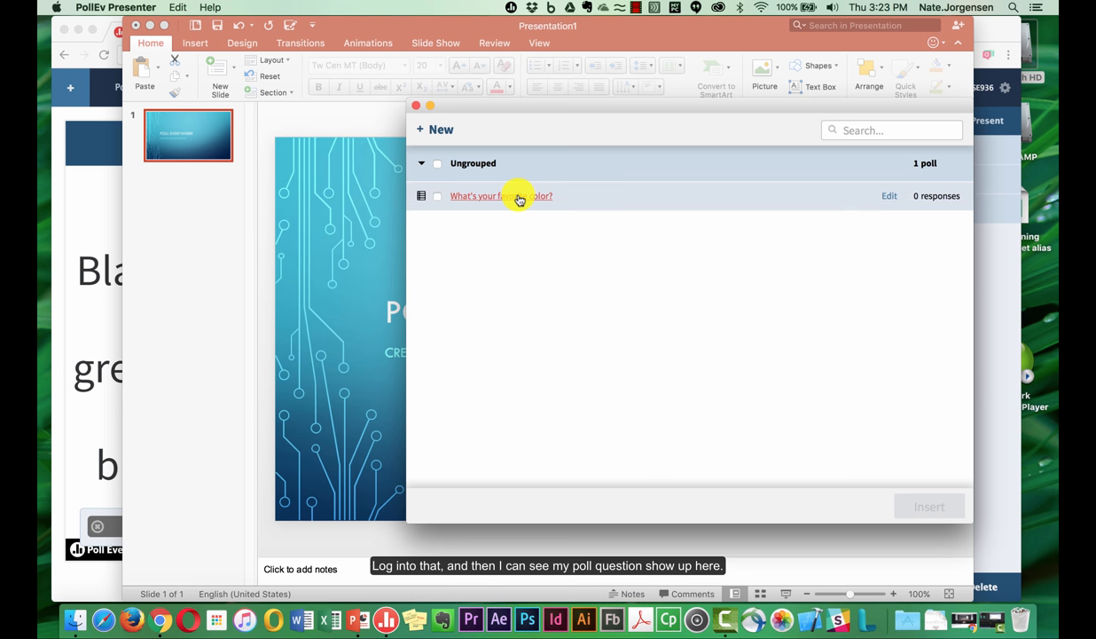
{"action": "mouse_move", "coordinate": [483, 197]}
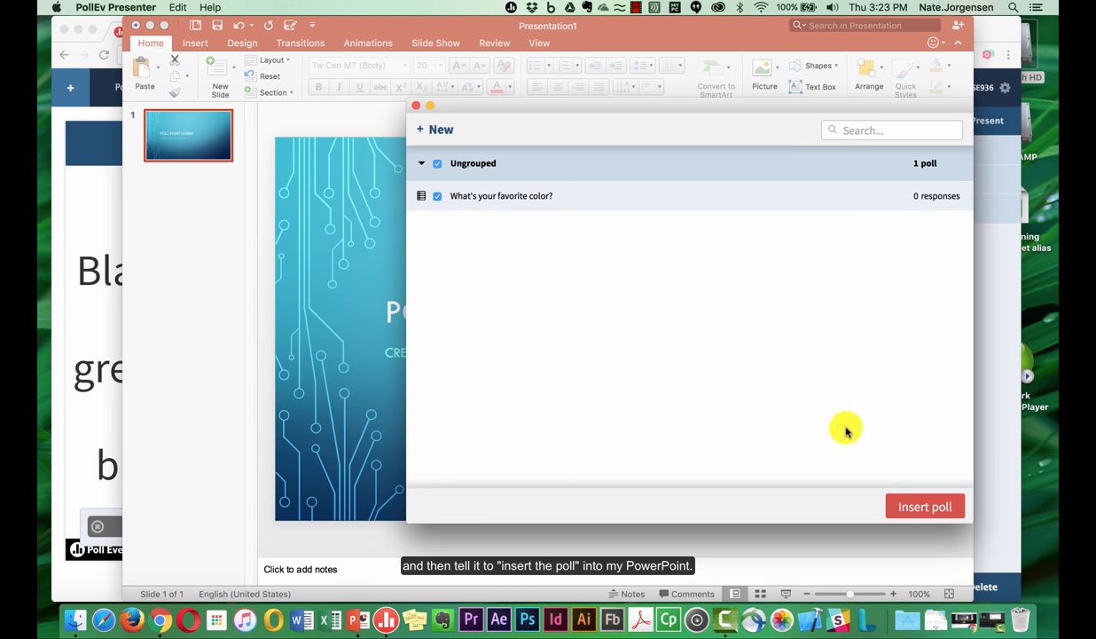
{"action": "left_click", "coordinate": [924, 506]}
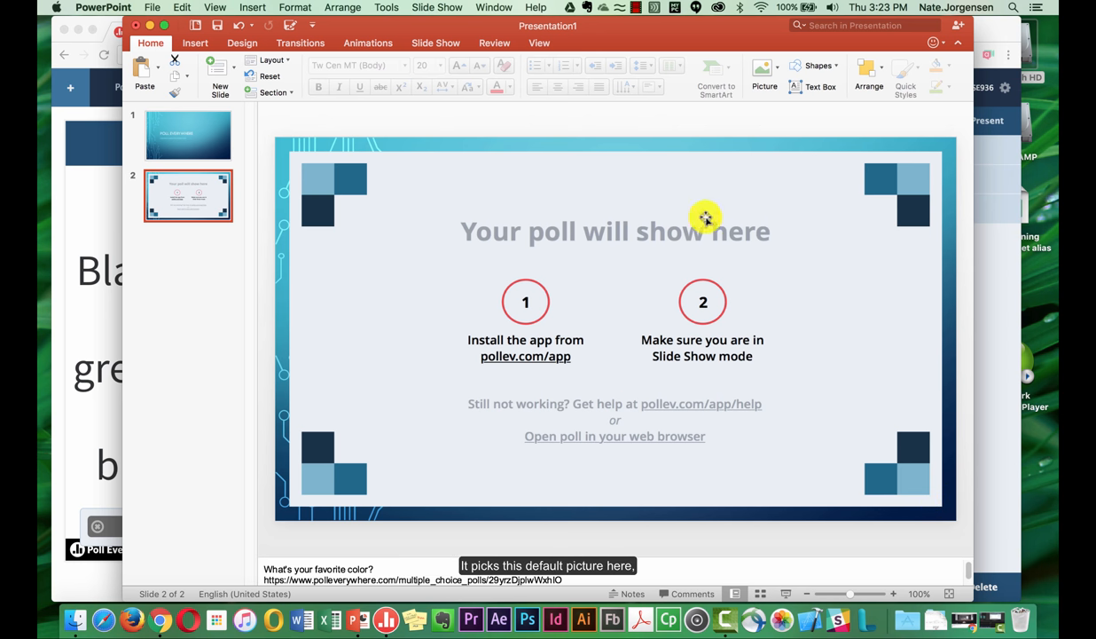
{"action": "mouse_move", "coordinate": [510, 371]}
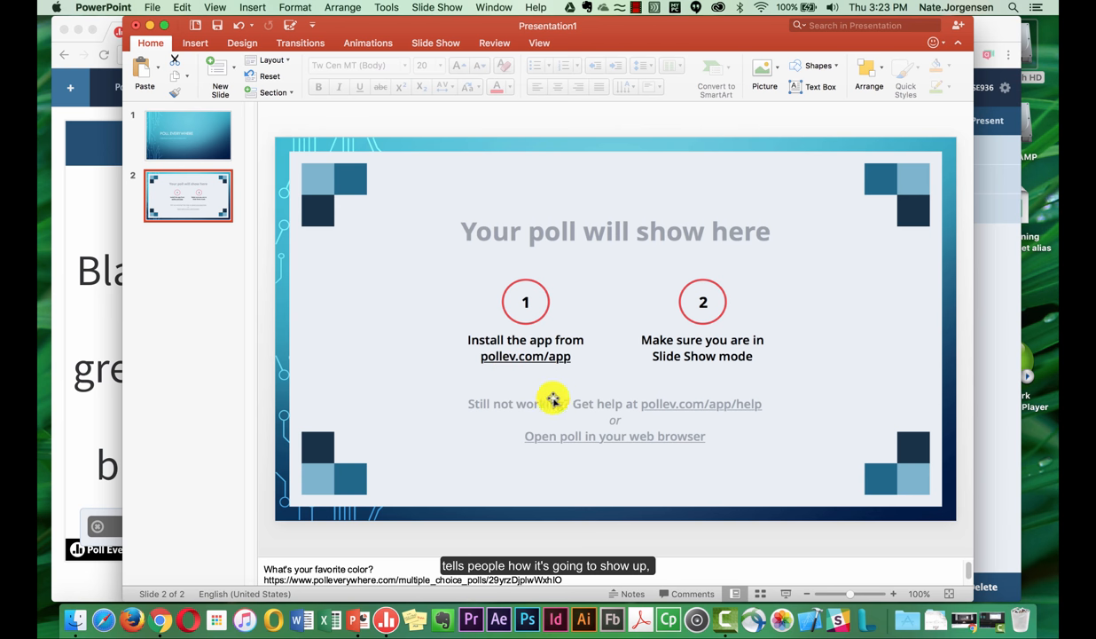
Review slide 2's poll placeholder, then view the poll's join instructions
{"action": "left_click", "coordinate": [188, 135]}
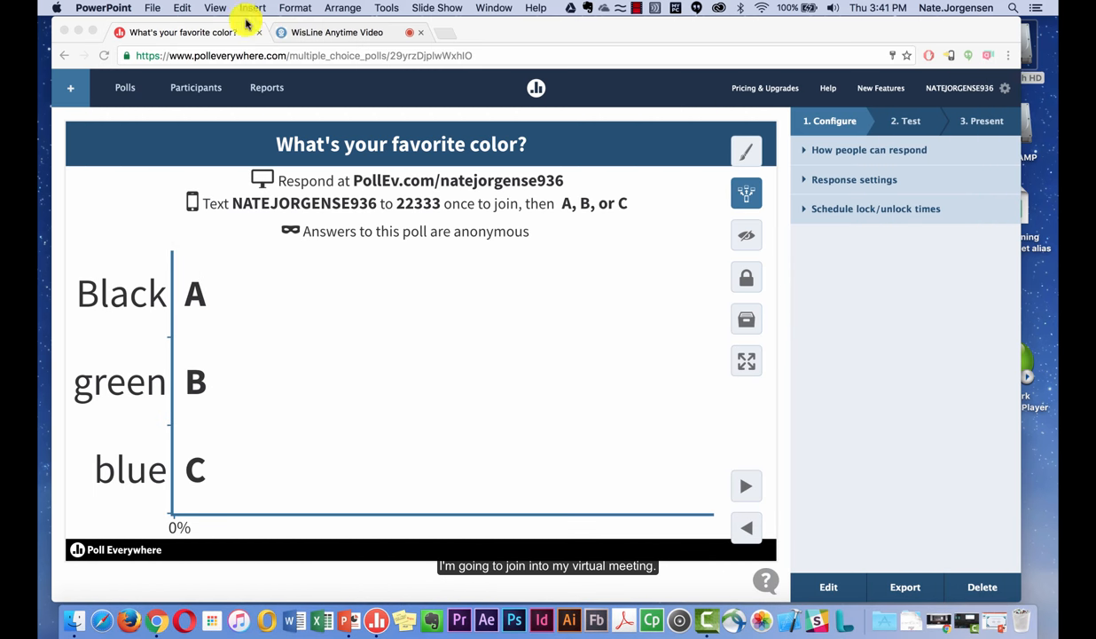
Switch to the WisLine Anytime Video browser tab to join the meeting
{"action": "left_click", "coordinate": [335, 33]}
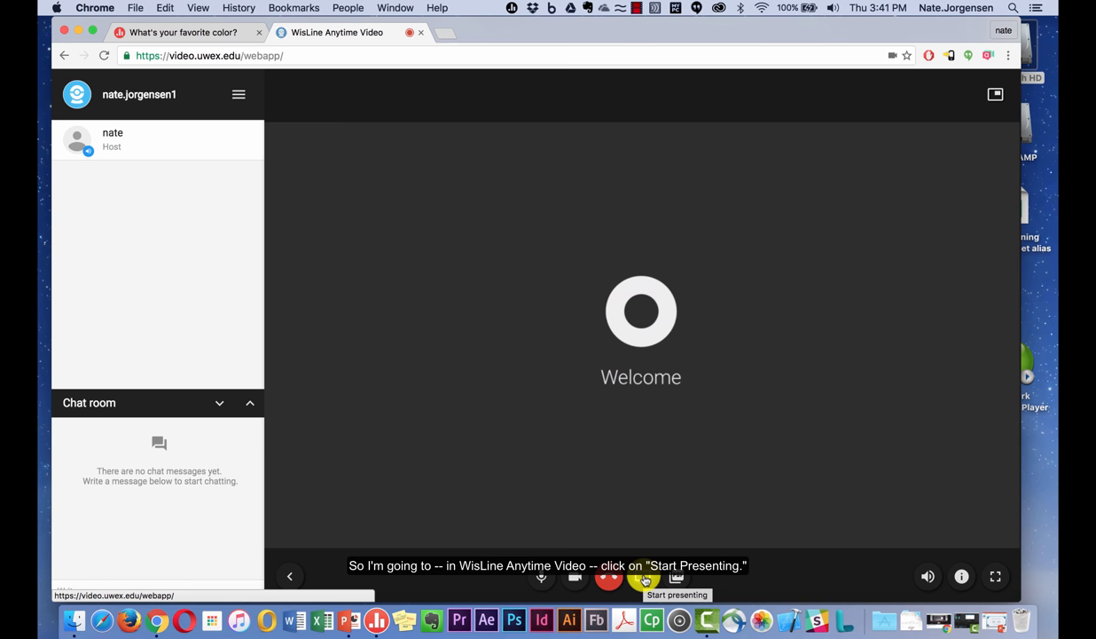
Share the screen in WisLine and bring PowerPoint's poll slide to the front
{"action": "left_click", "coordinate": [645, 577]}
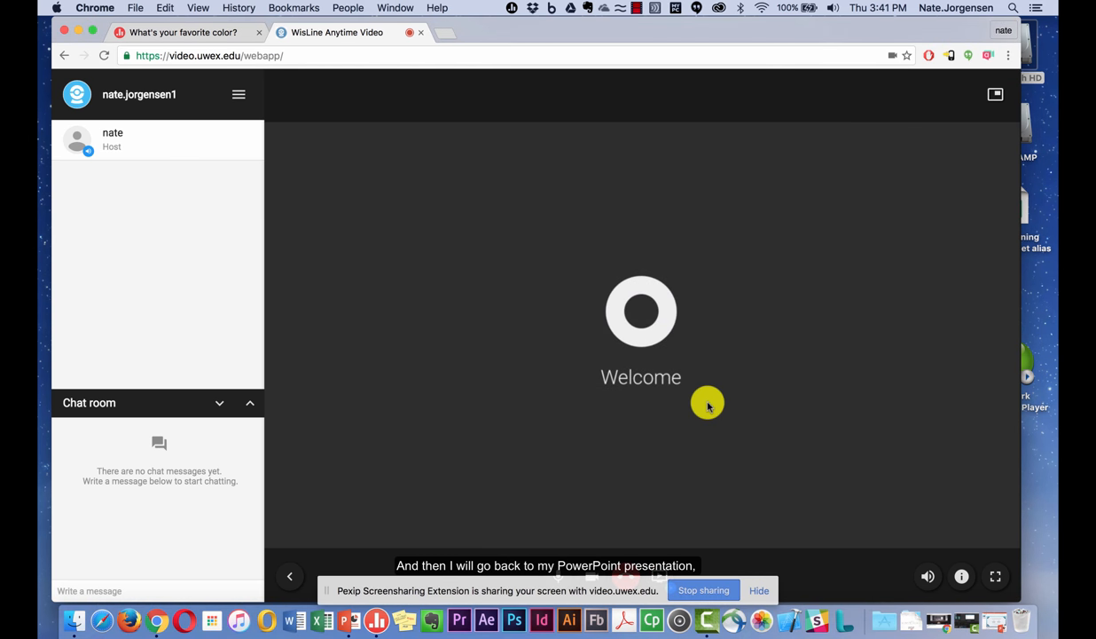
{"action": "mouse_move", "coordinate": [351, 619]}
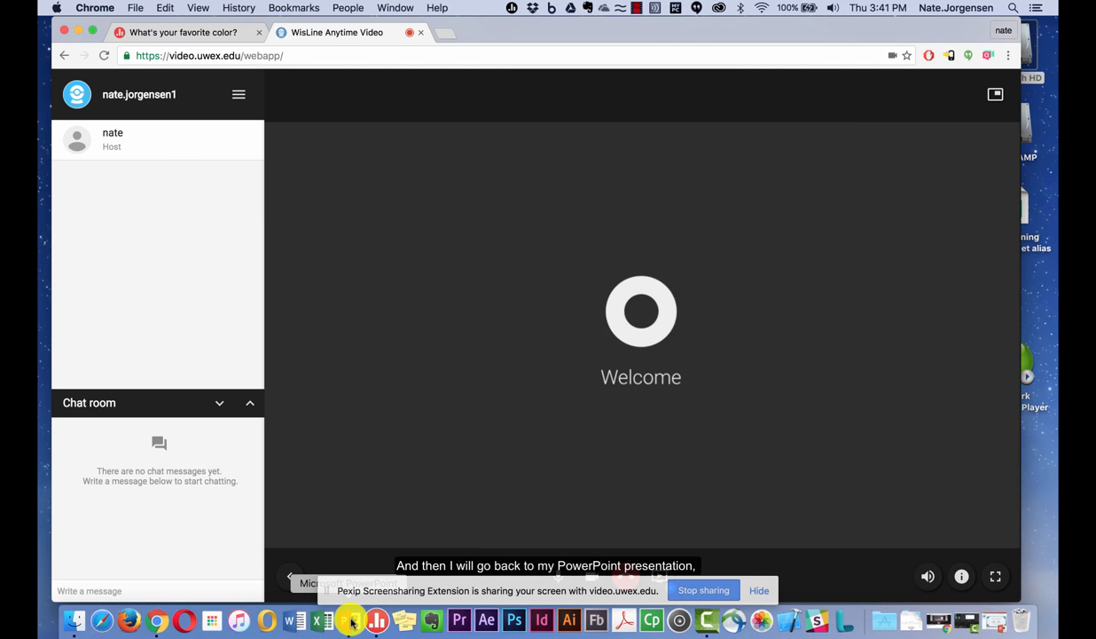
{"action": "left_click", "coordinate": [350, 620]}
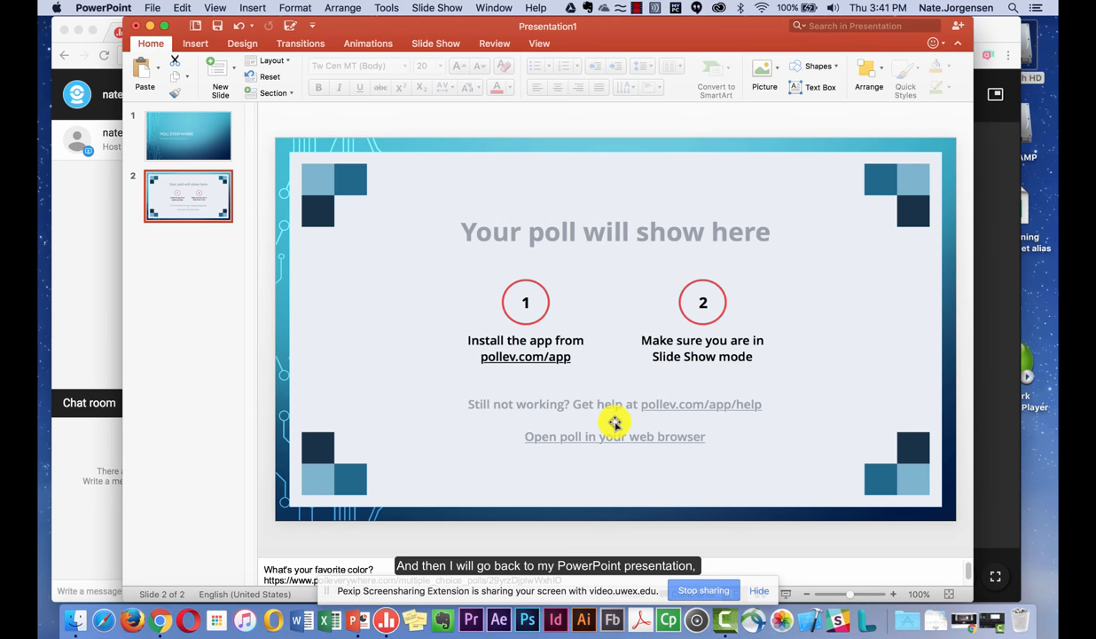